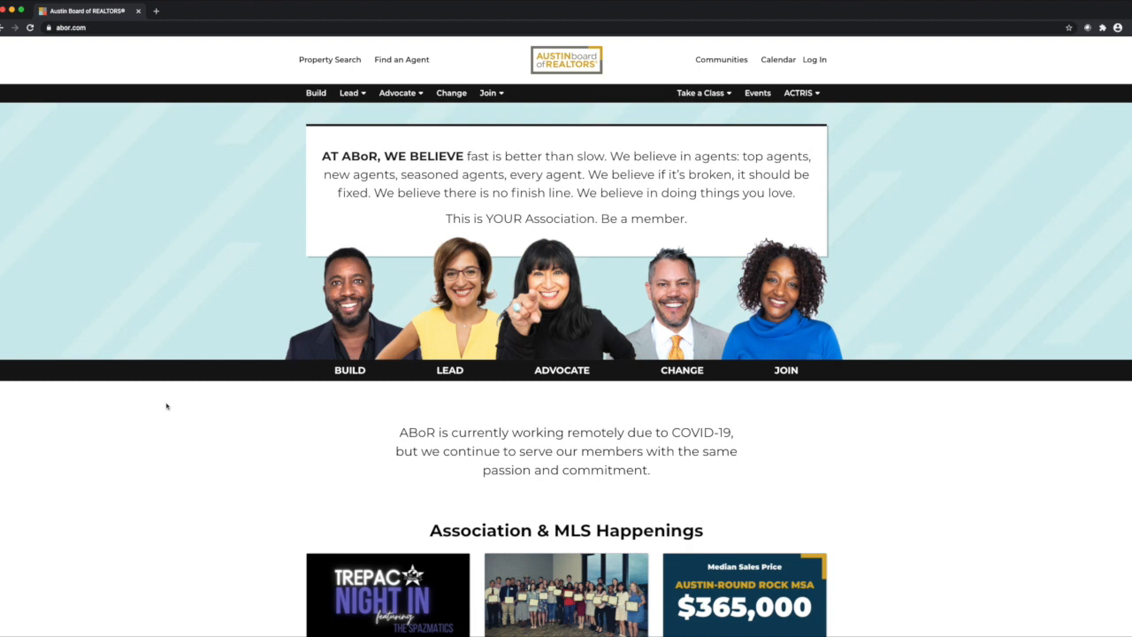
mouse_move(398, 439)
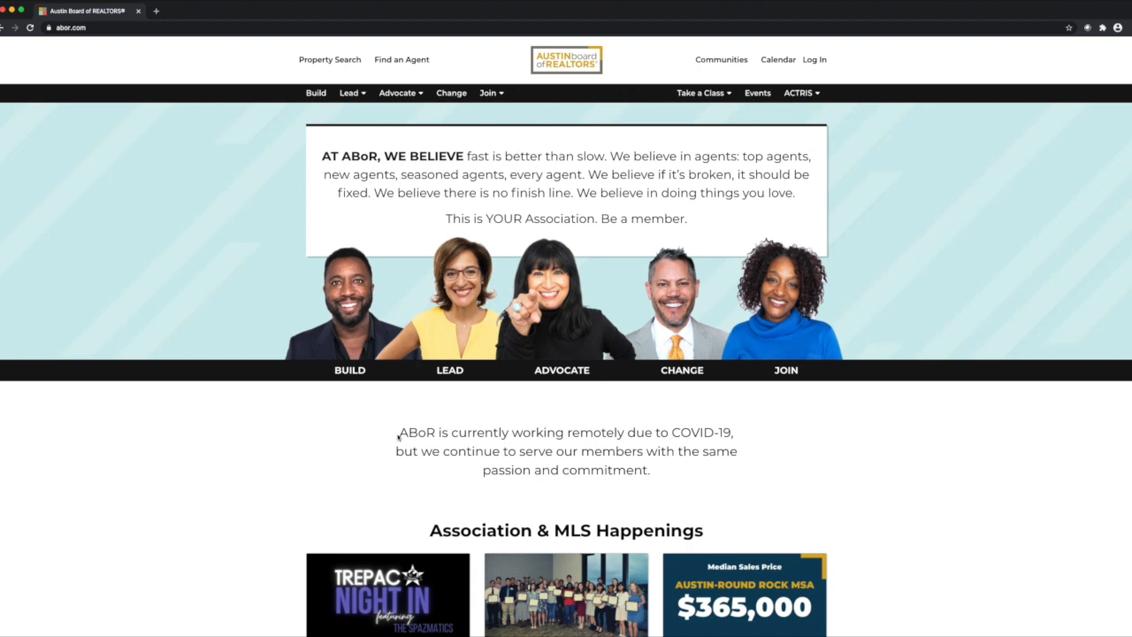
mouse_move(320, 309)
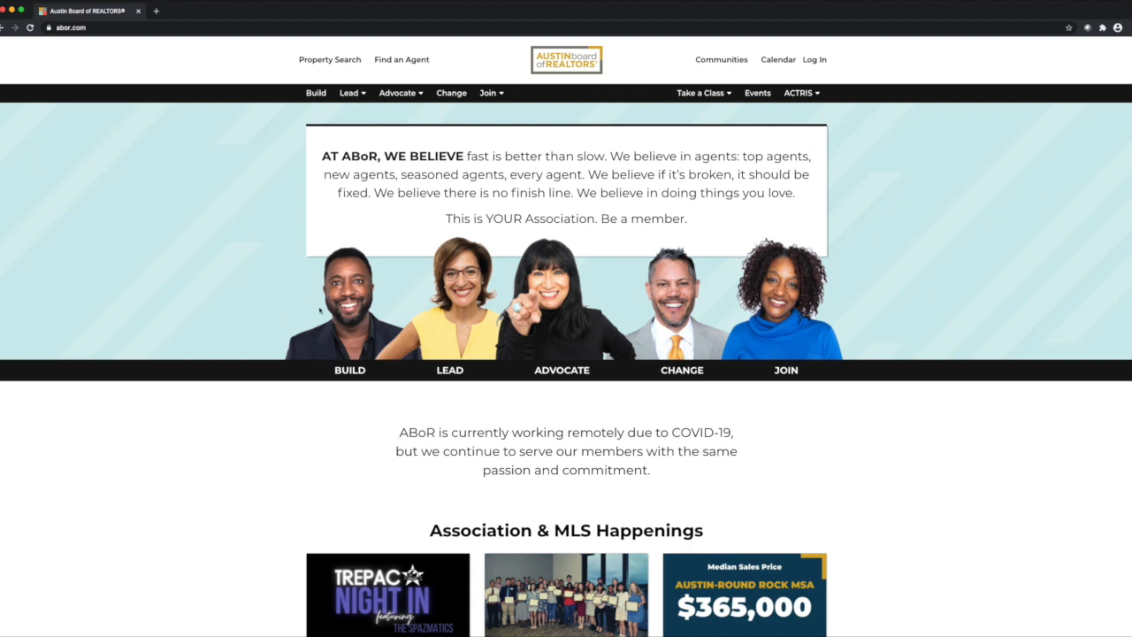
mouse_move(402, 60)
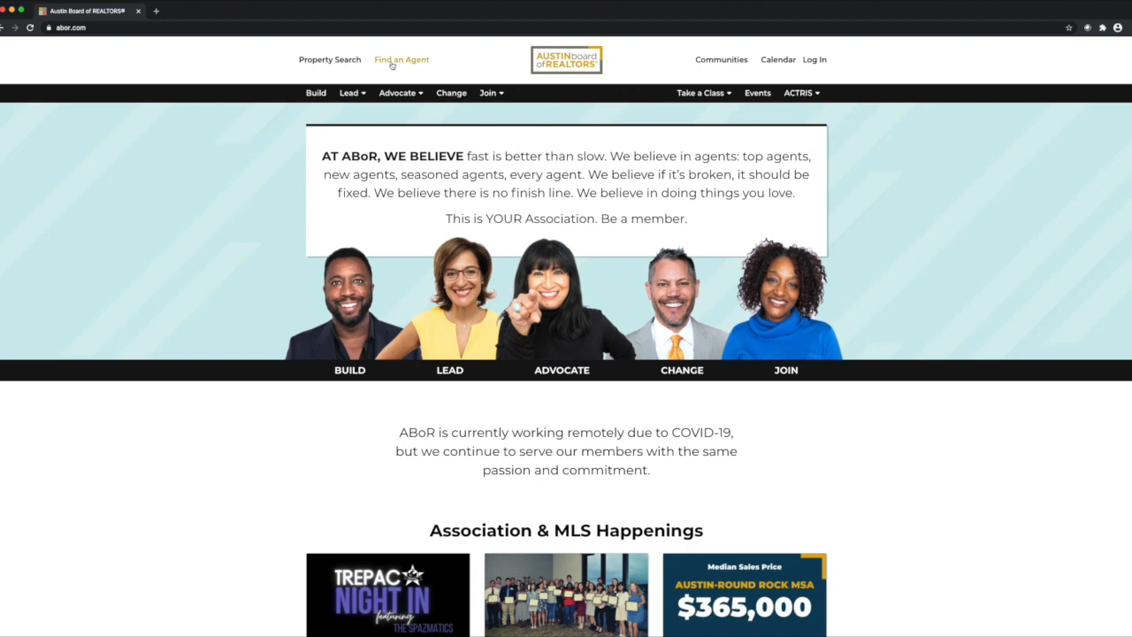
mouse_move(403, 63)
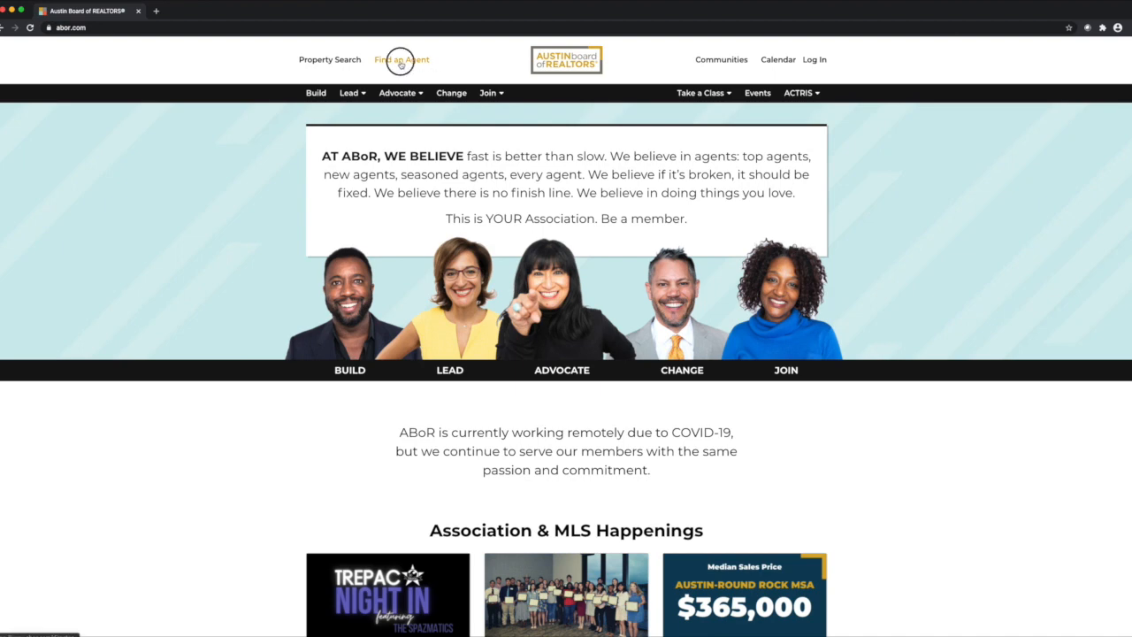
Go to the Find an Agent directory listing all REALTORS
click(399, 60)
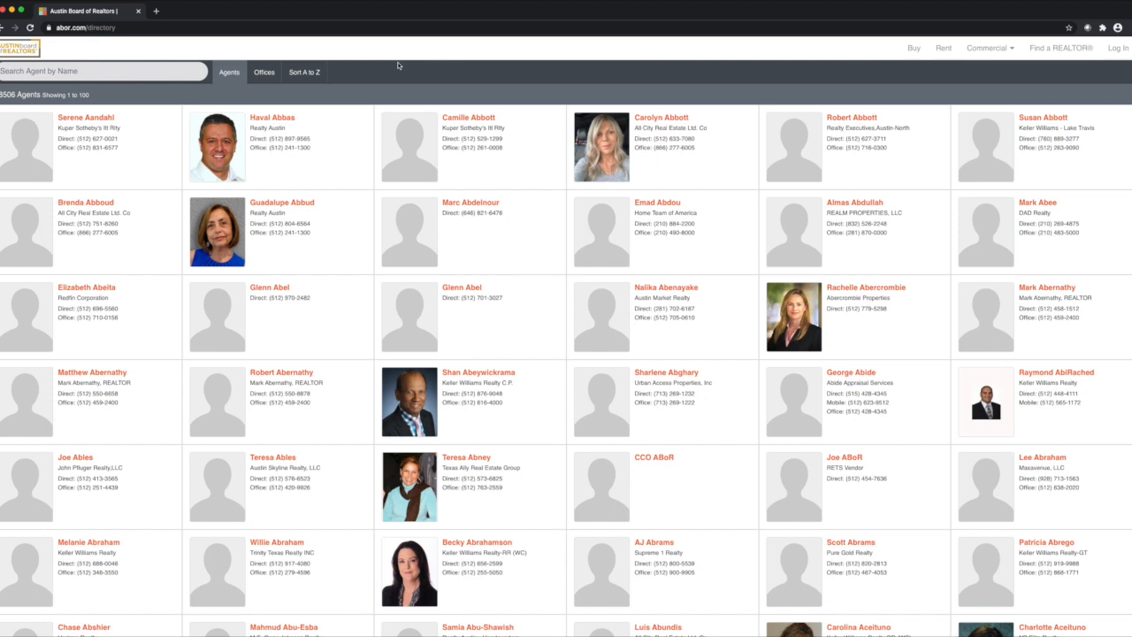
mouse_move(25, 106)
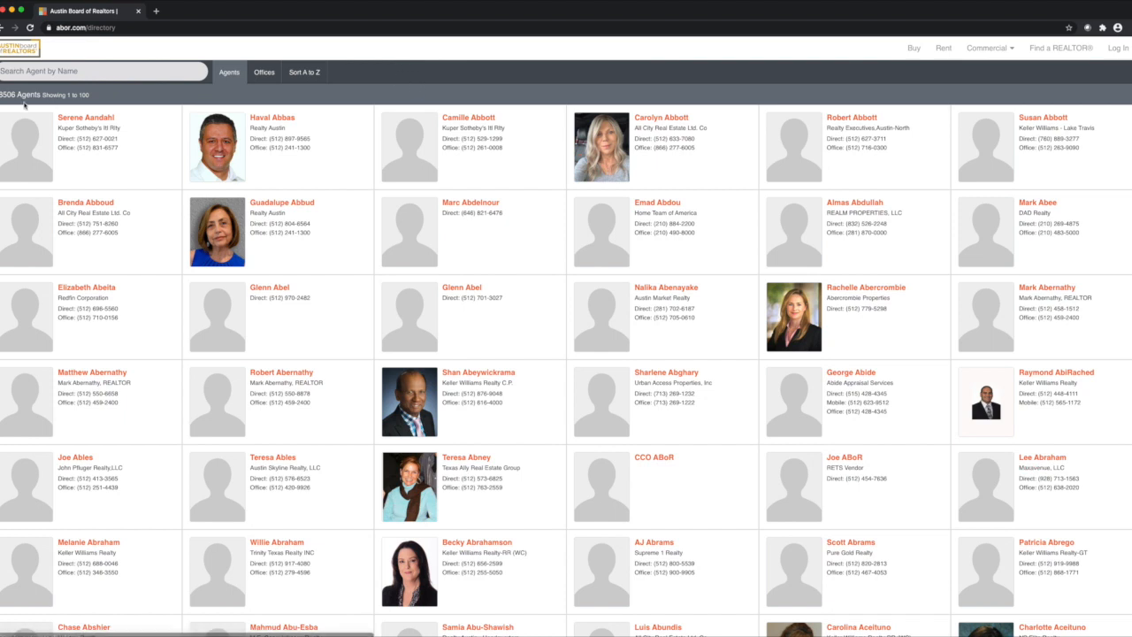
mouse_move(262, 102)
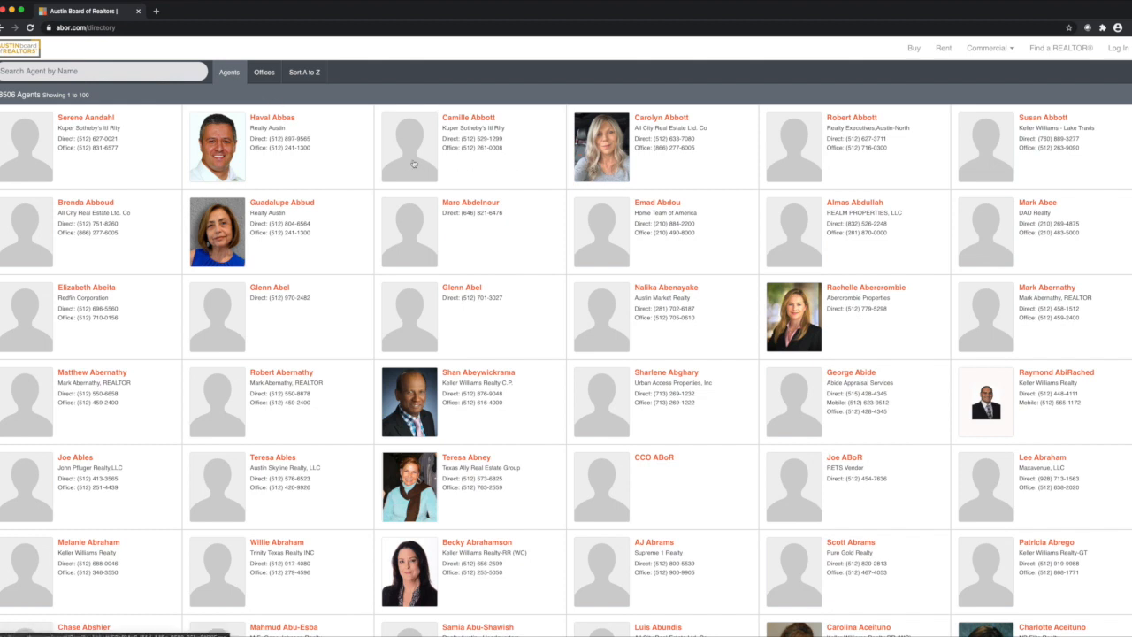
mouse_move(520, 166)
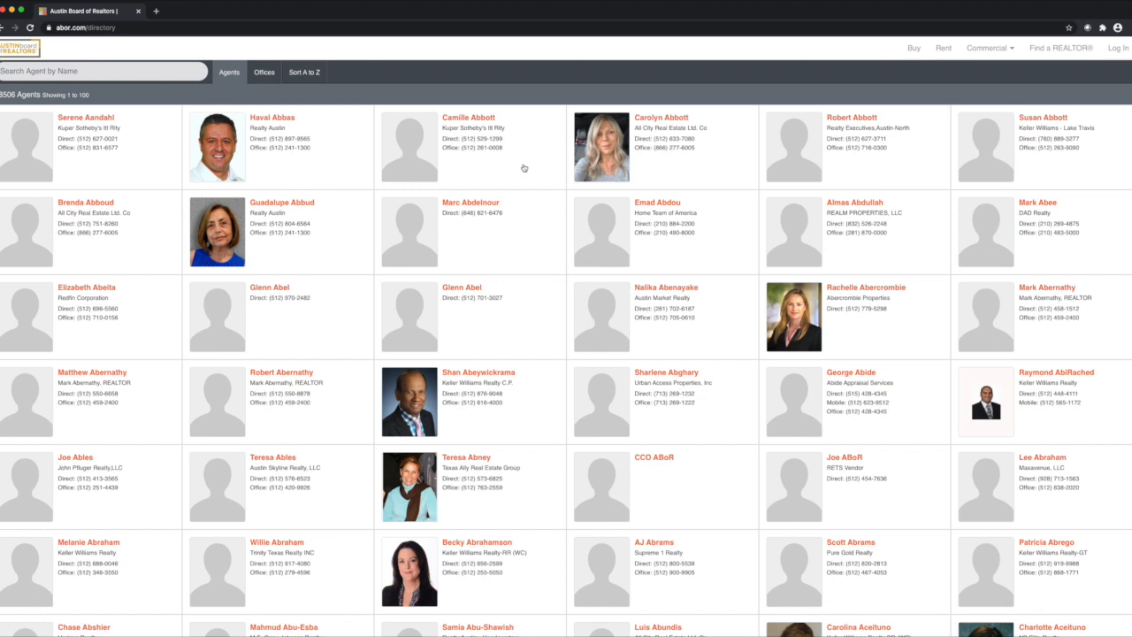
mouse_move(680, 262)
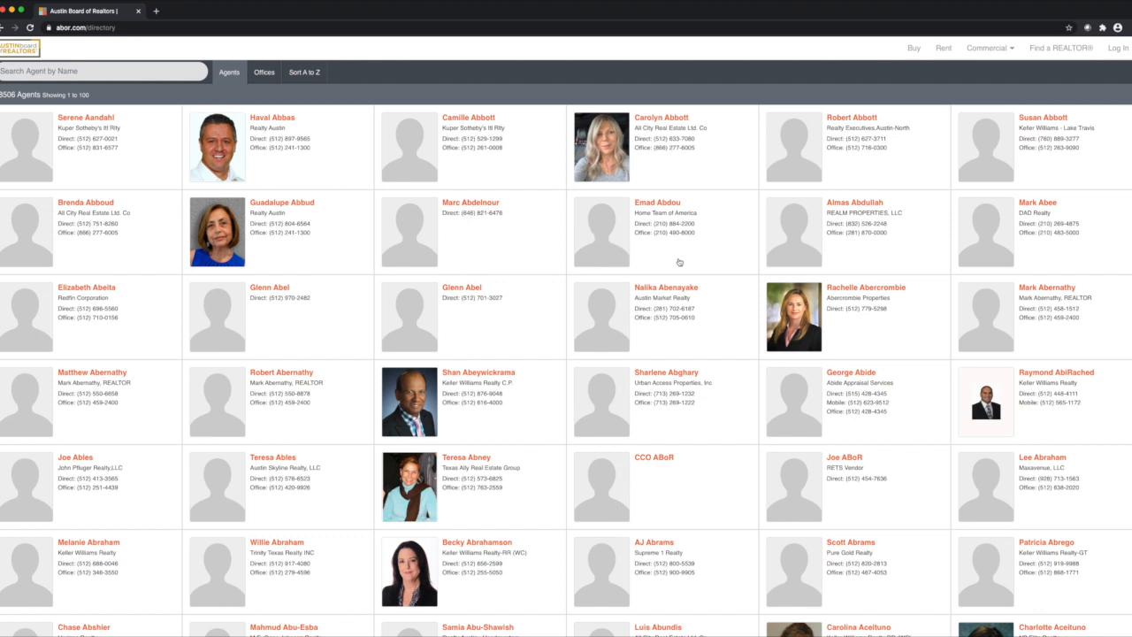
mouse_move(598, 301)
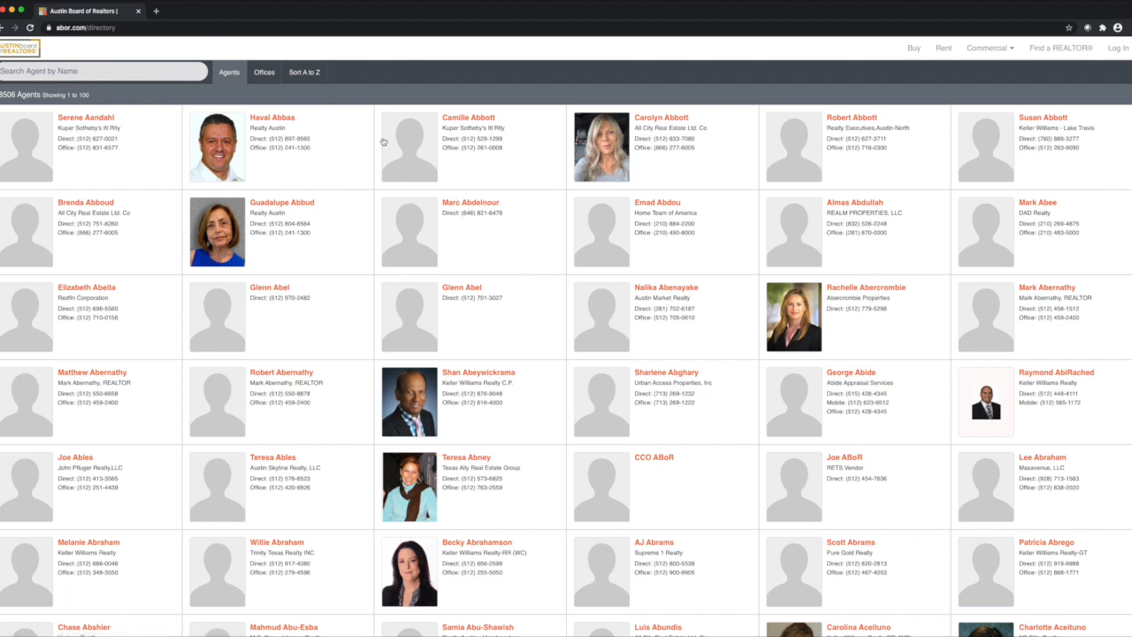
mouse_move(336, 138)
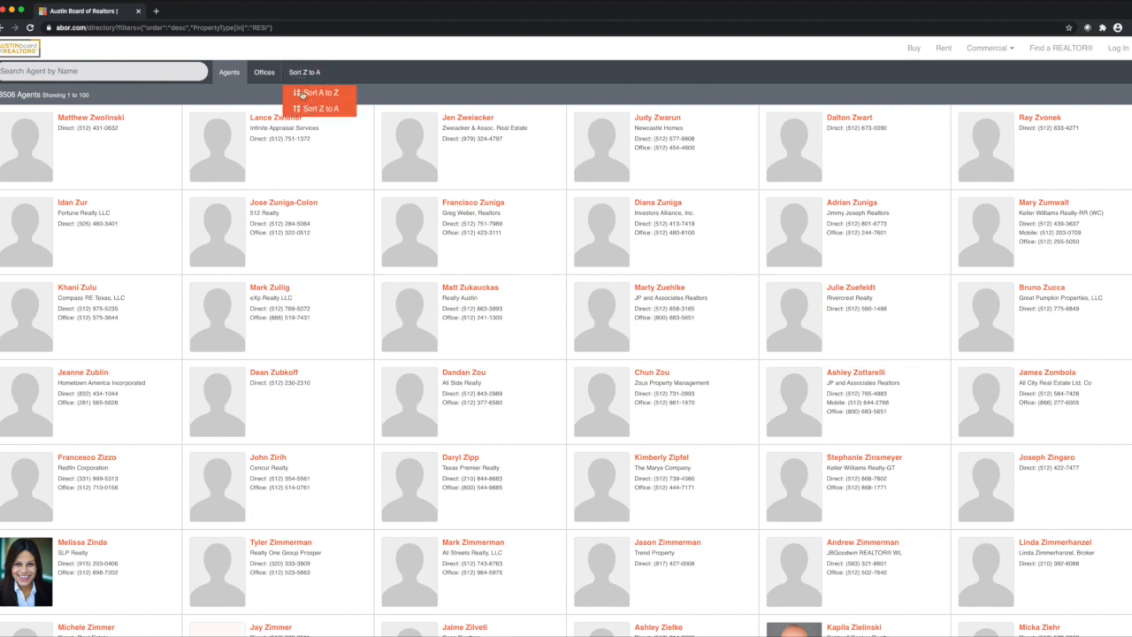
Switch the directory to Offices, showing brokerages beside a Texas map
click(311, 92)
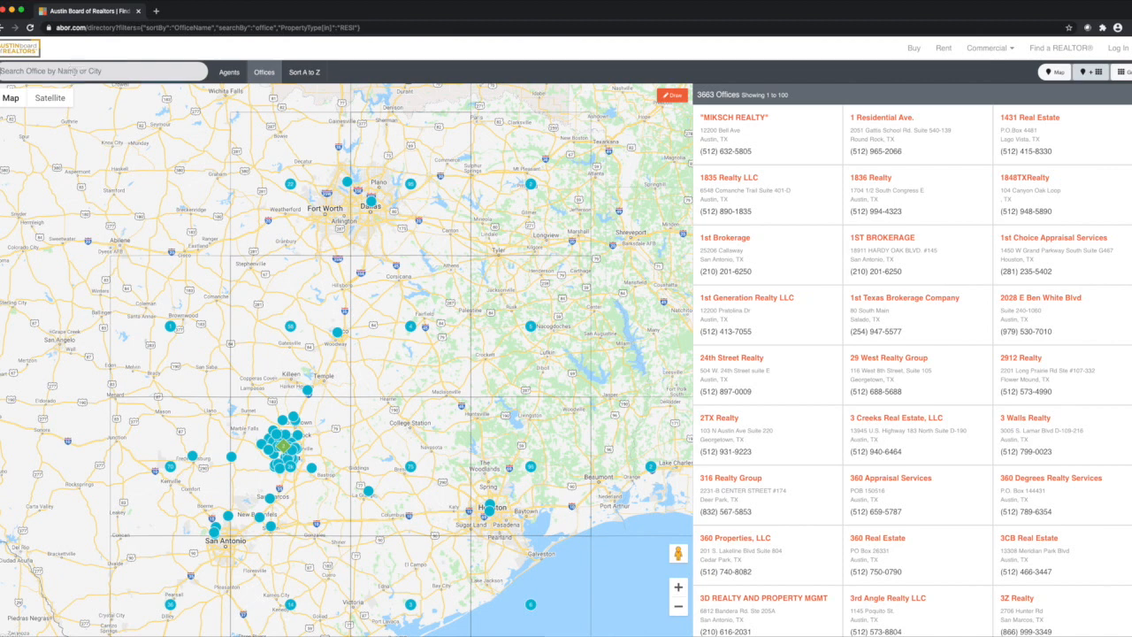
Search offices by name for Realty Austin, narrowing to a single result
click(102, 71)
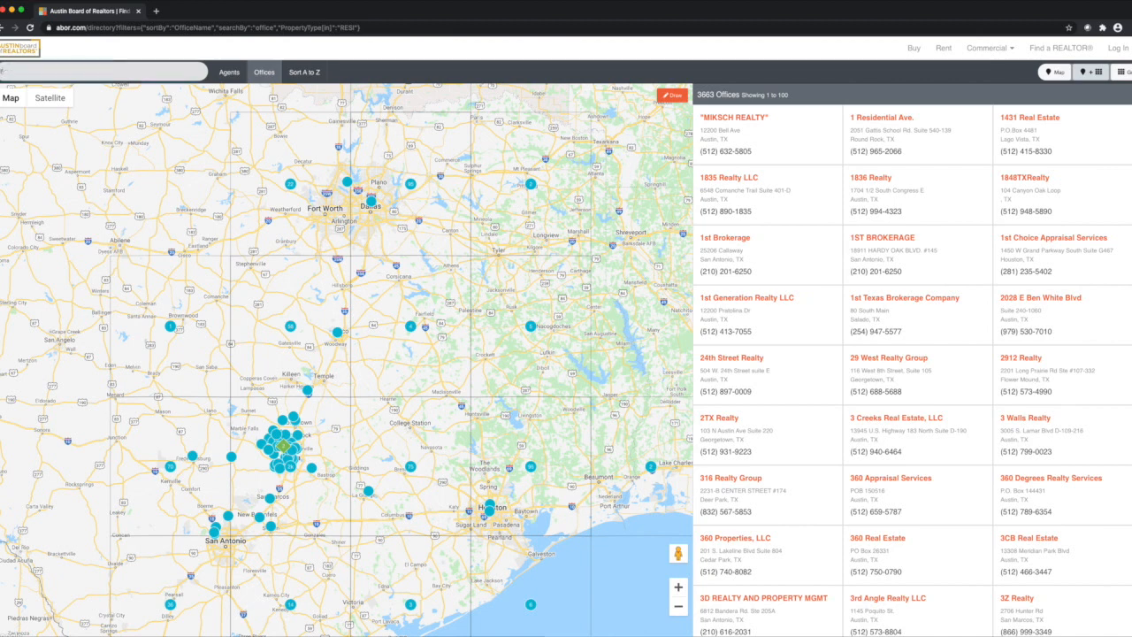
text(really austin)
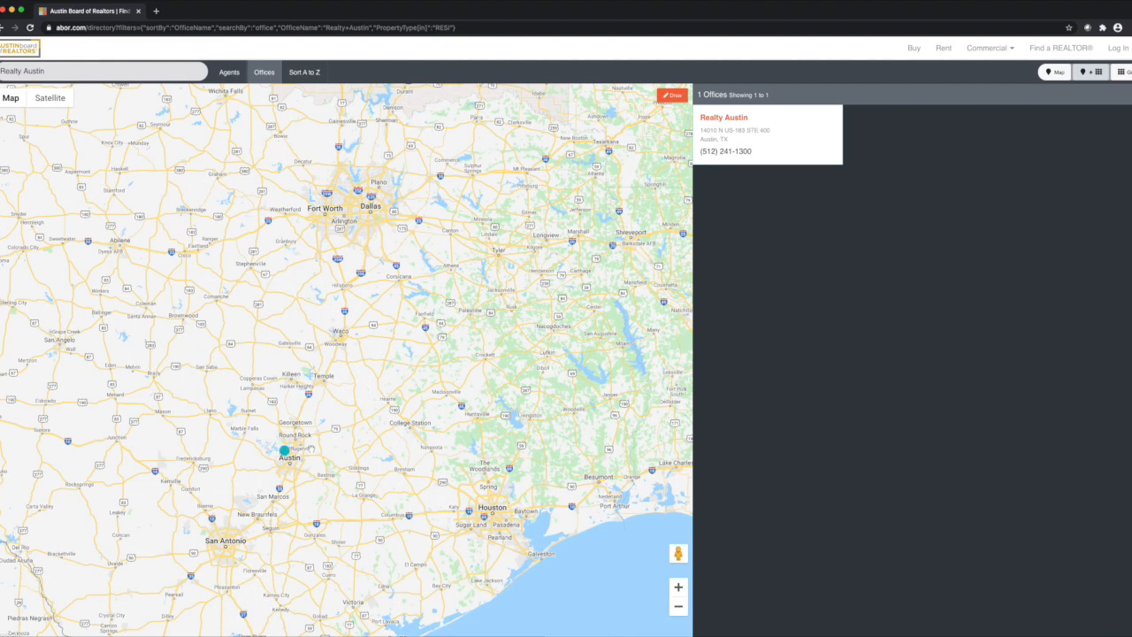
mouse_move(283, 451)
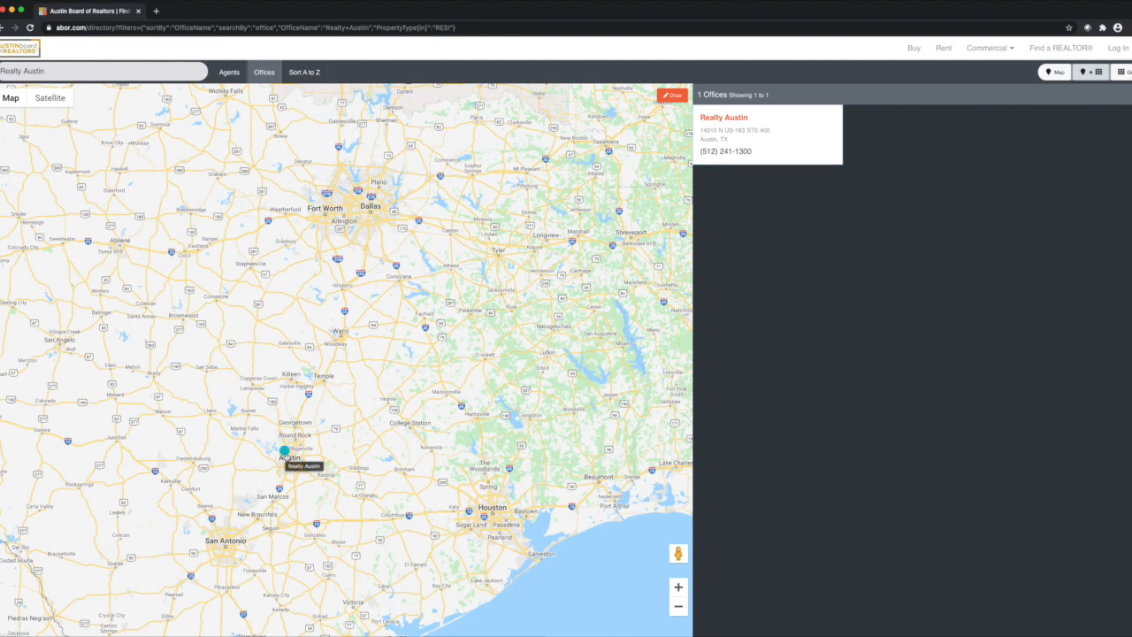
View Realty Austin's office page and team roster, then start its Contact Us form at the Name field
click(724, 117)
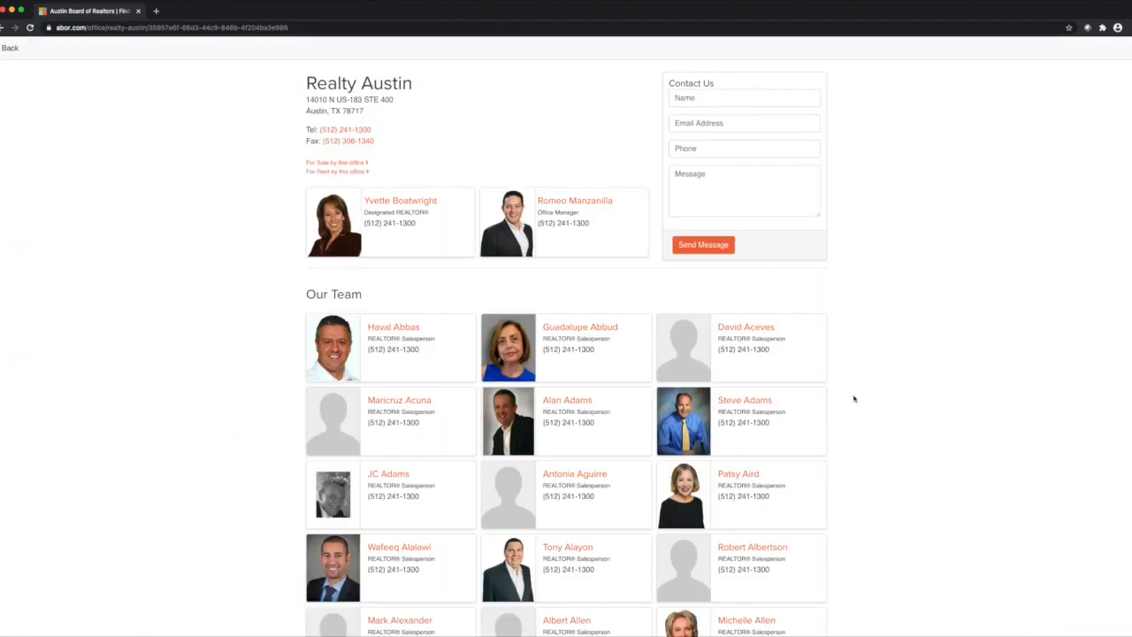
scroll(down, 3)
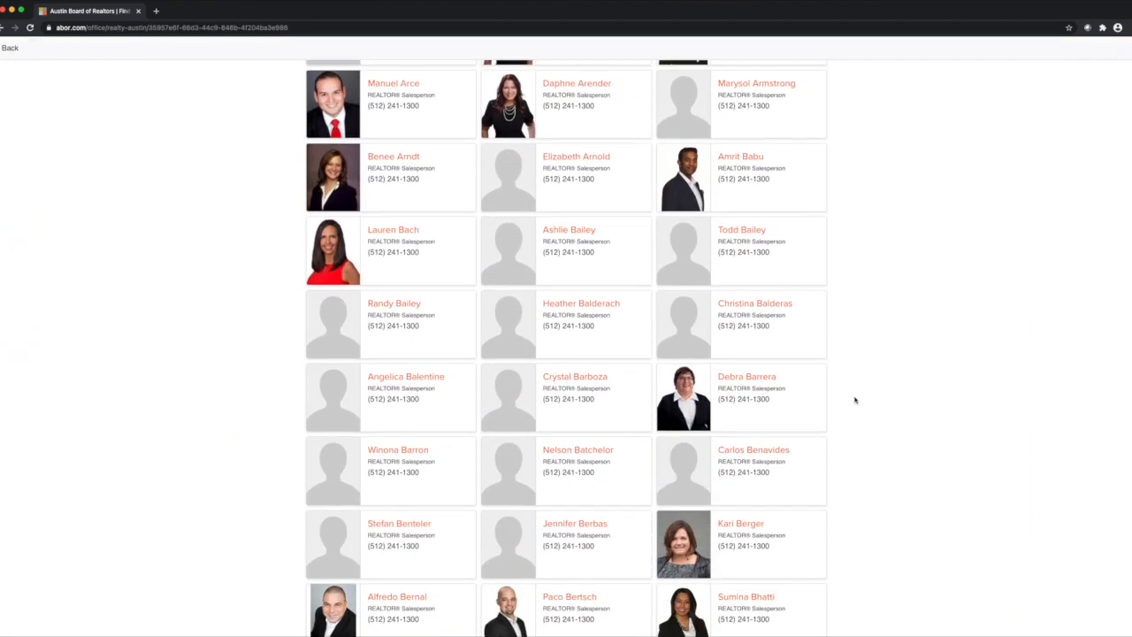
scroll(up, 3)
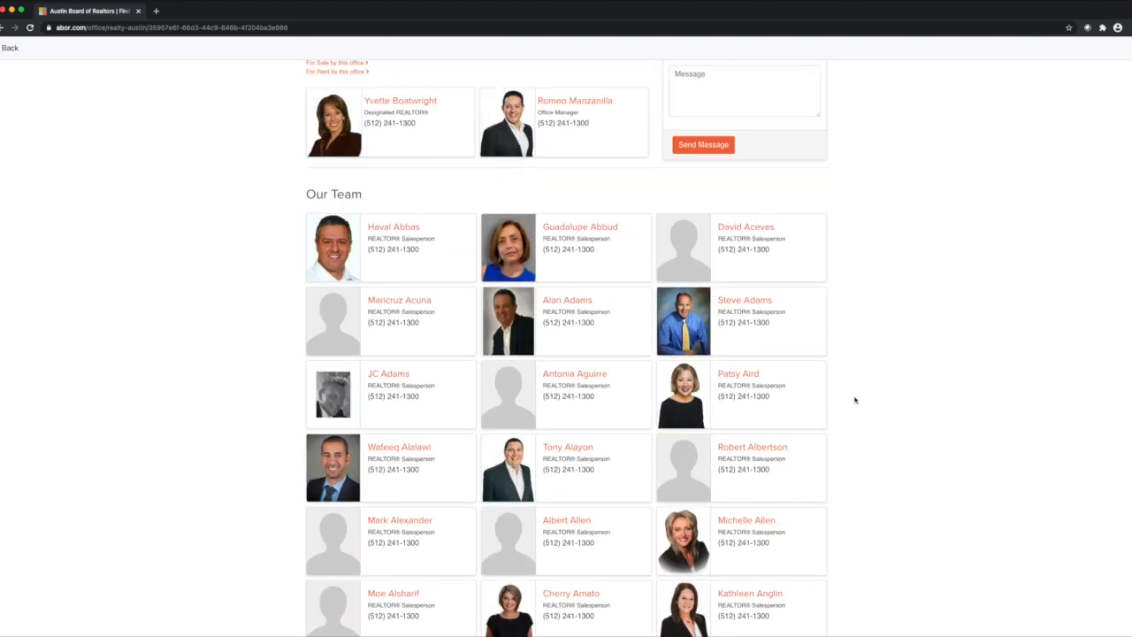
scroll(up, 3)
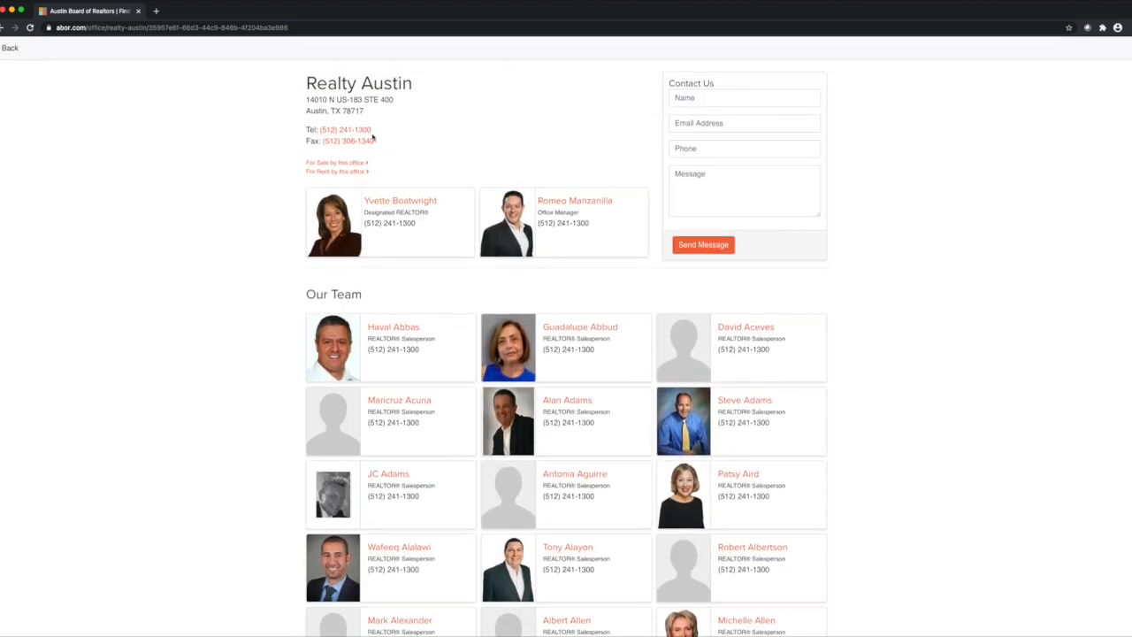
mouse_move(817, 131)
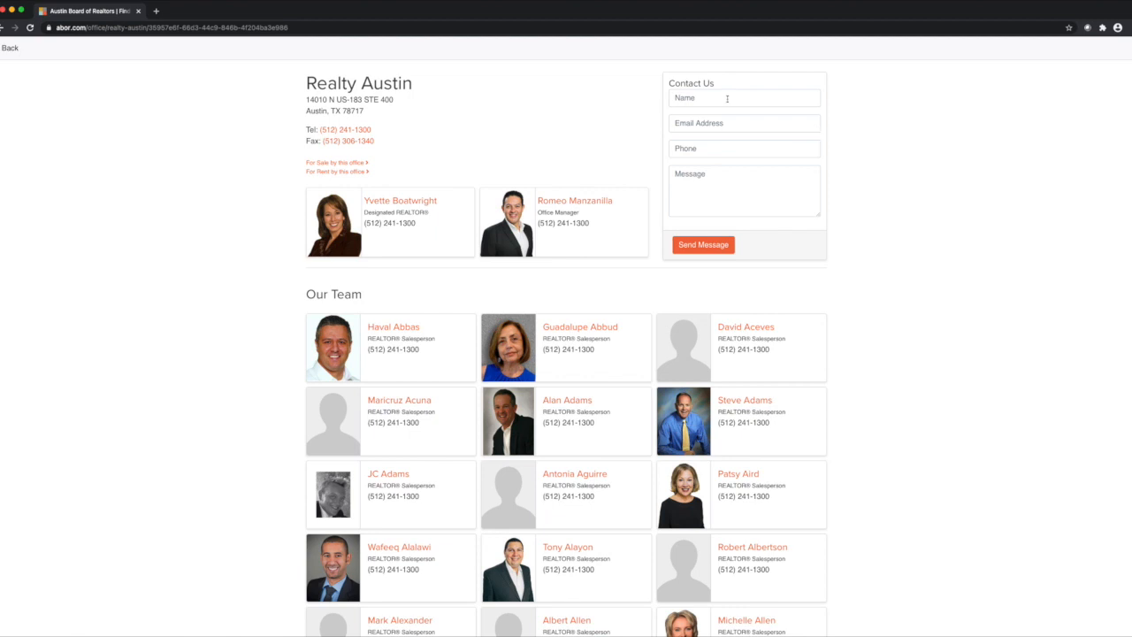
click(704, 244)
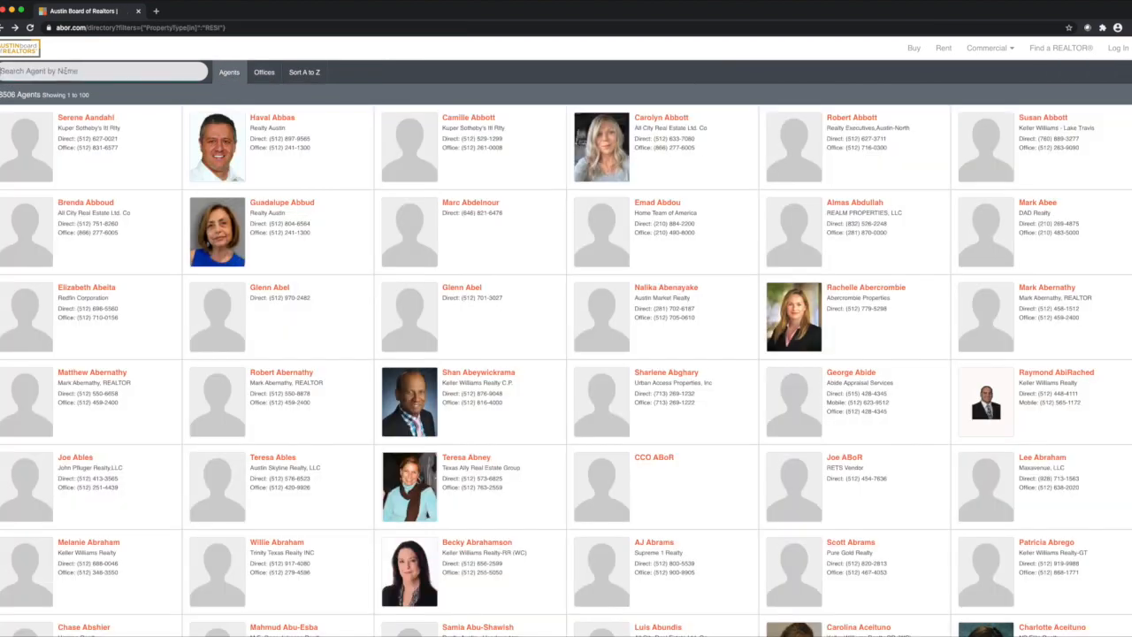
text(romeo)
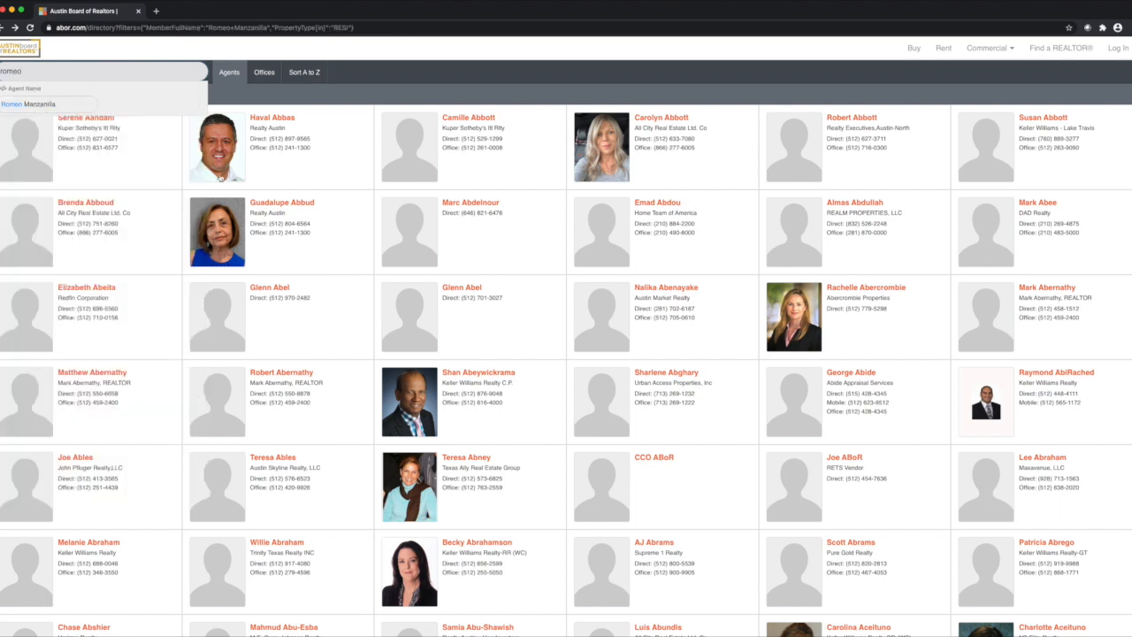
click(36, 102)
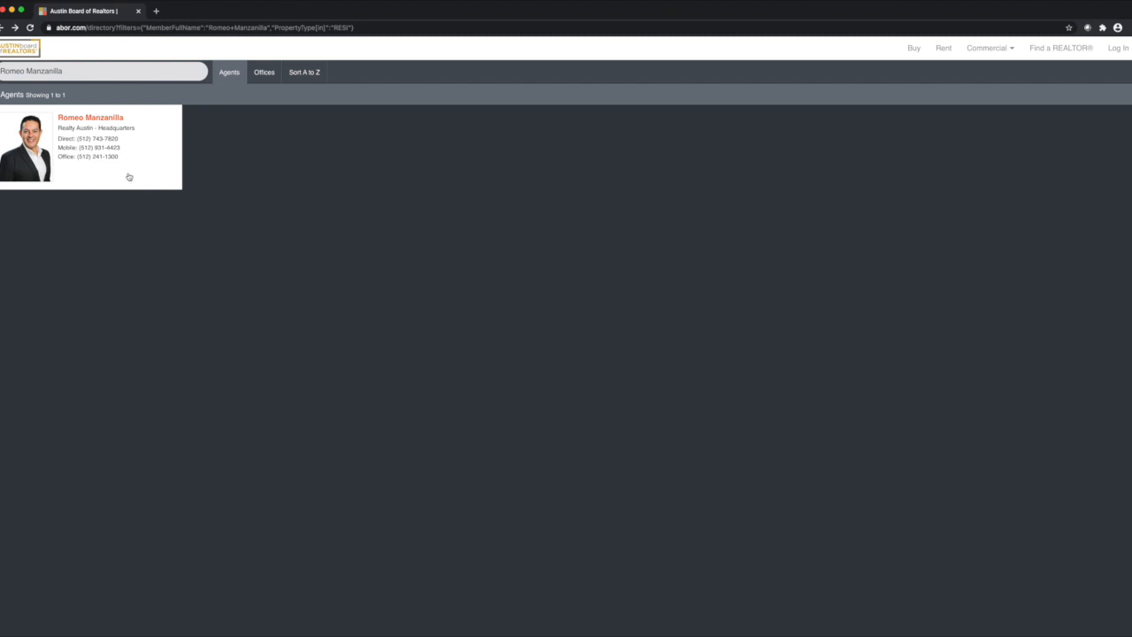
click(90, 145)
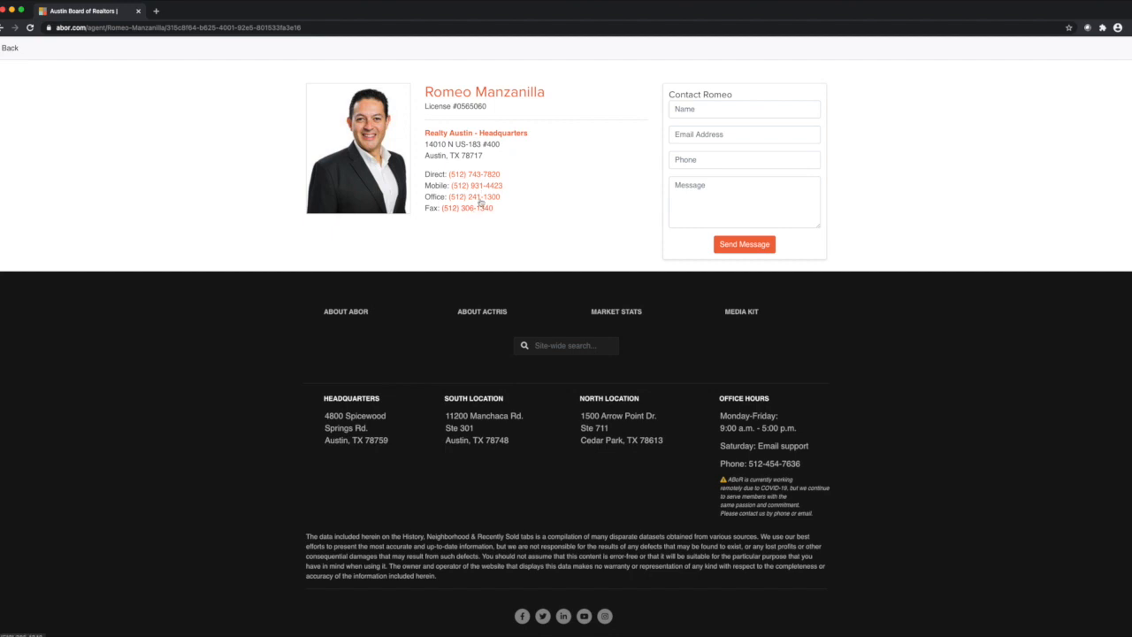
mouse_move(484, 115)
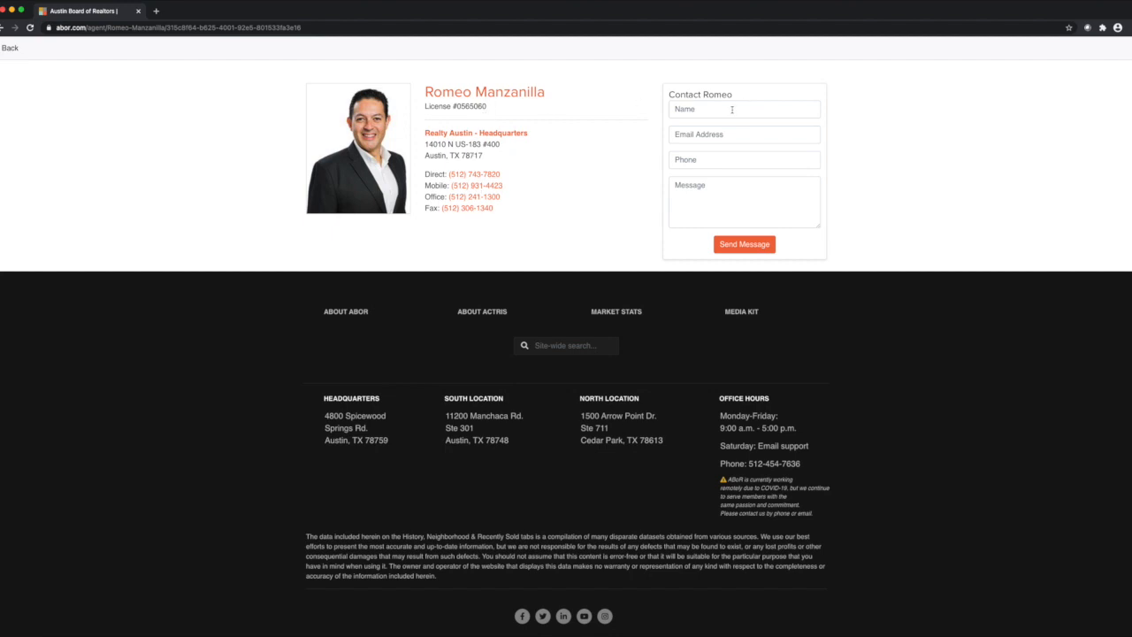
click(743, 244)
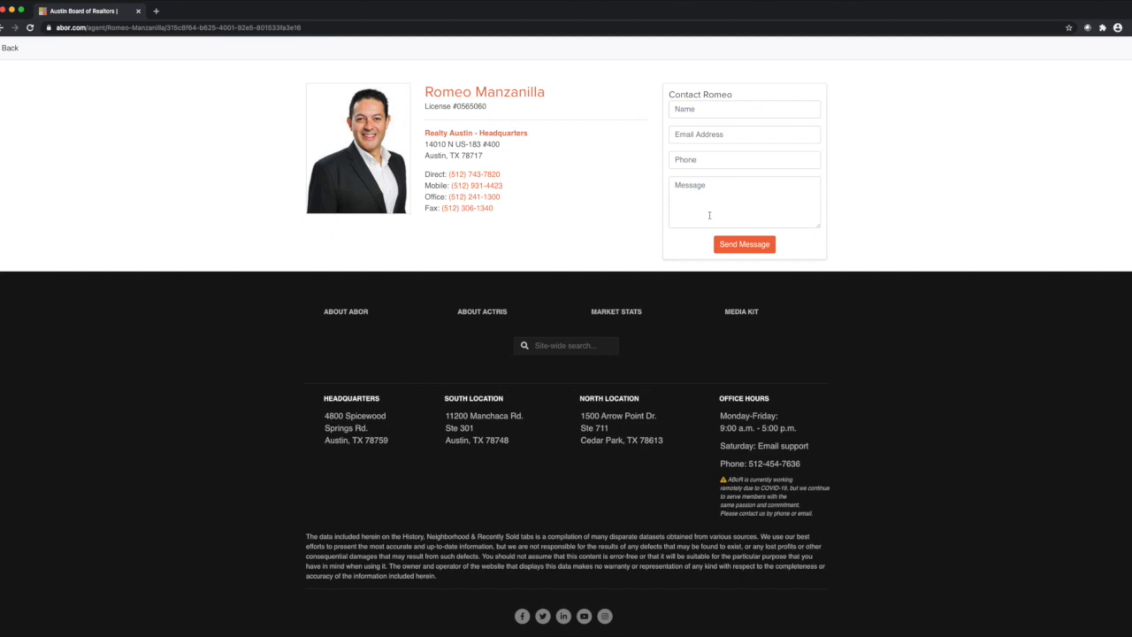
mouse_move(881, 209)
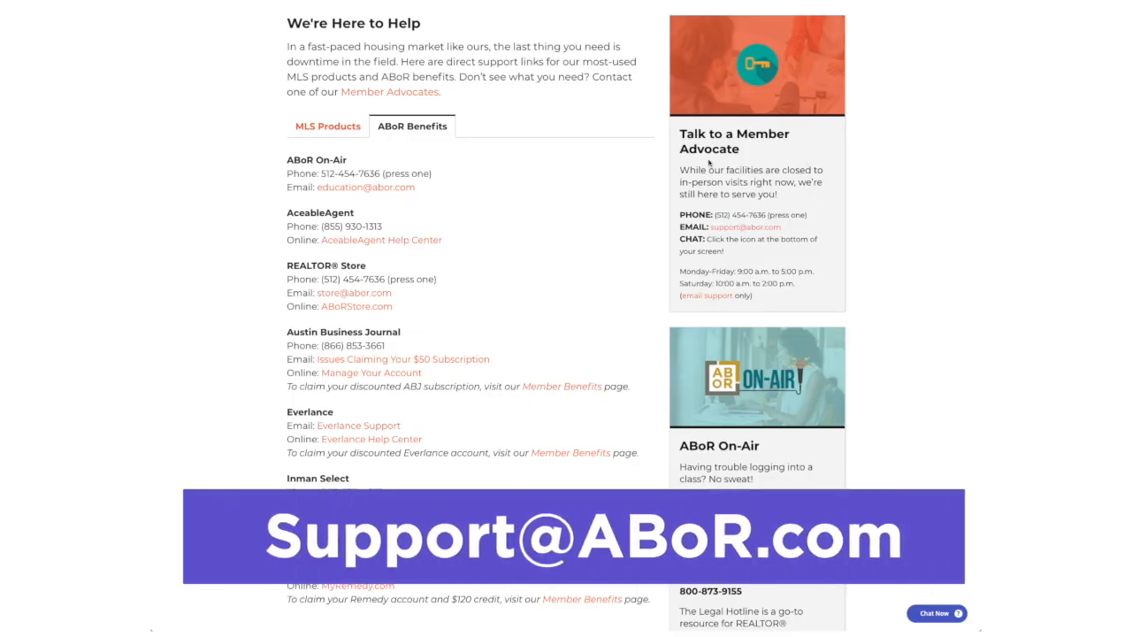
mouse_move(740, 291)
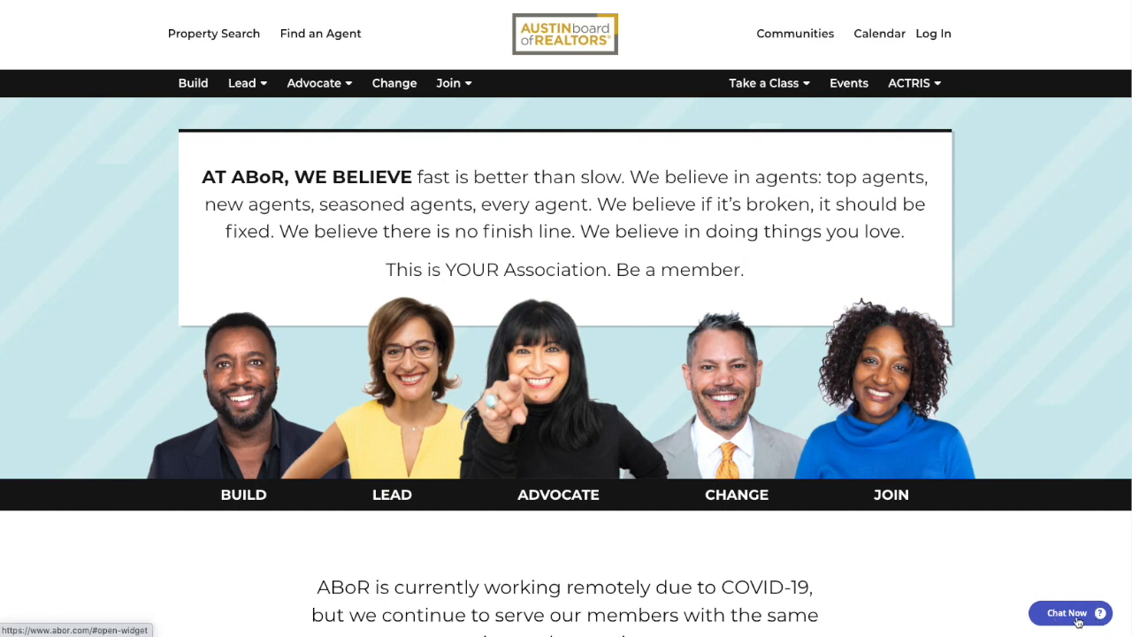
Start a live support chat from the home page's Chat Now button
click(1070, 612)
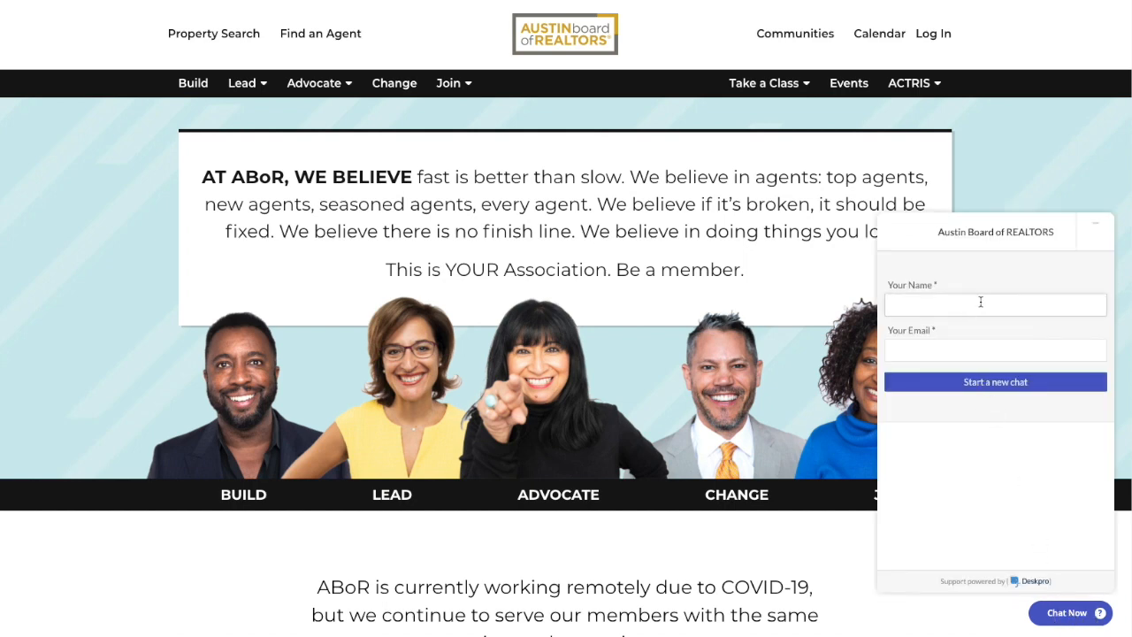